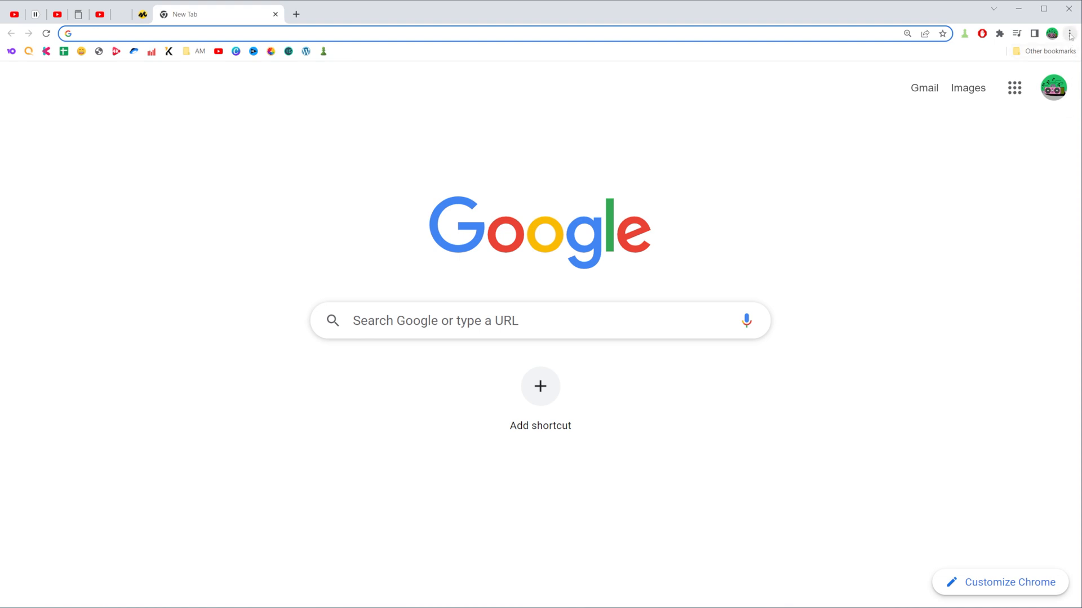
pyautogui.moveTo(1071, 33)
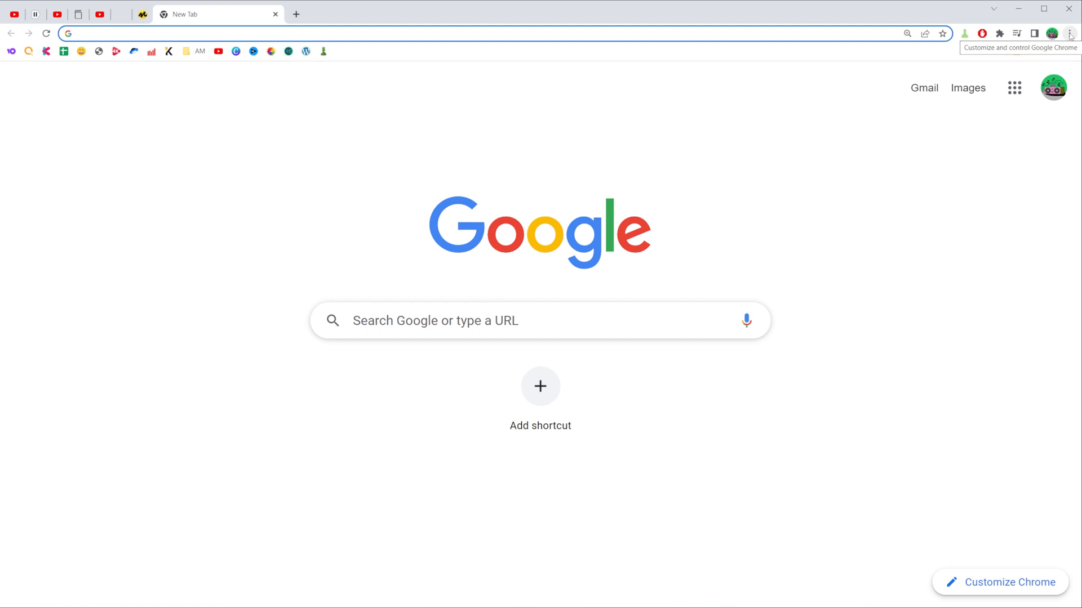
# - Open Chrome's main three-dot menu to reach the More tools list
pyautogui.click(1071, 32)
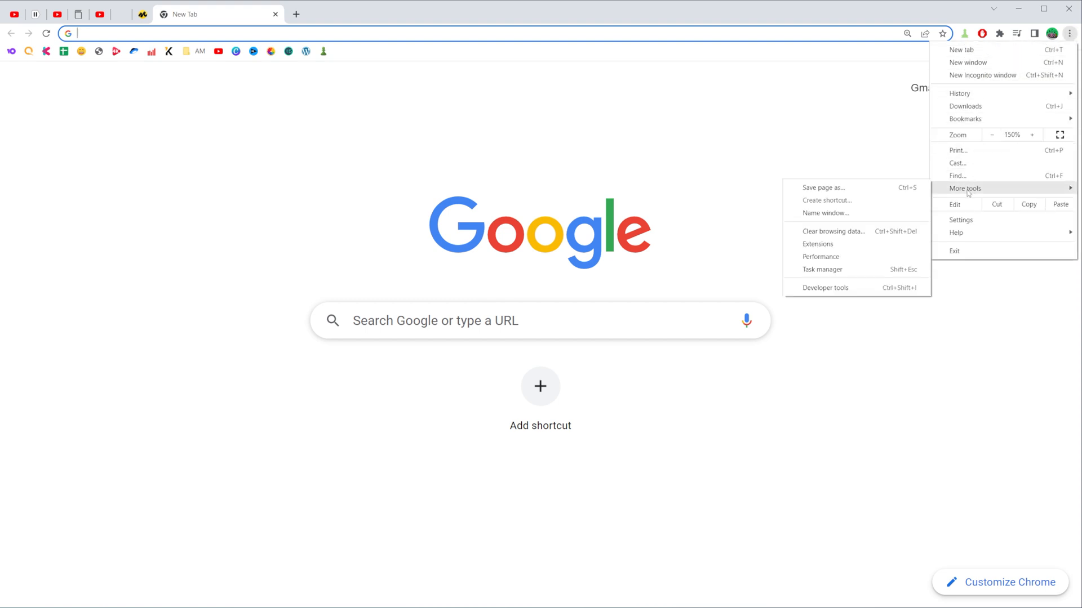
pyautogui.moveTo(818, 243)
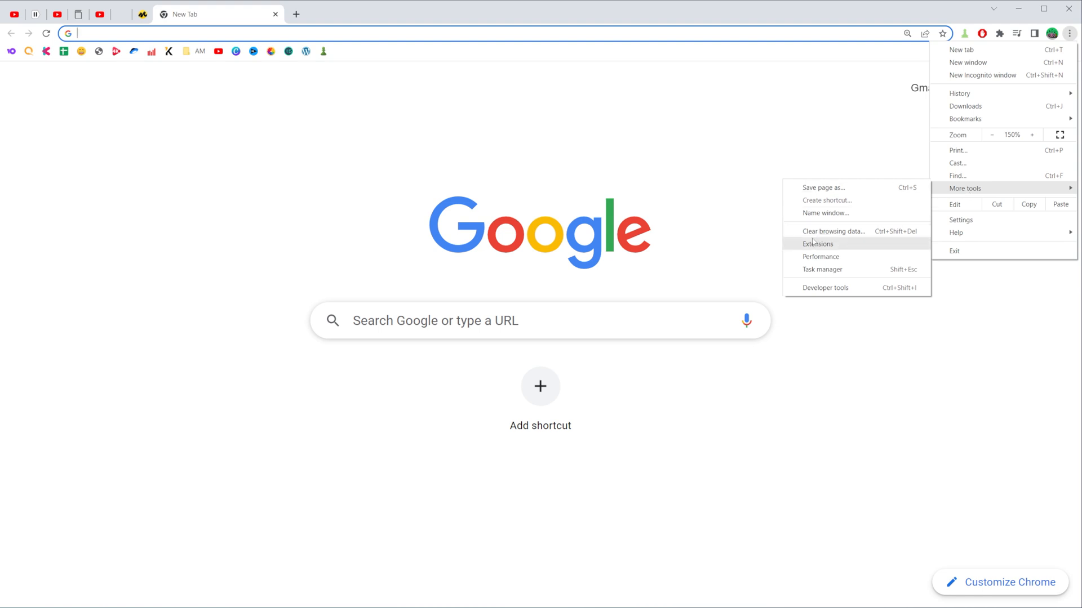
pyautogui.moveTo(833, 231)
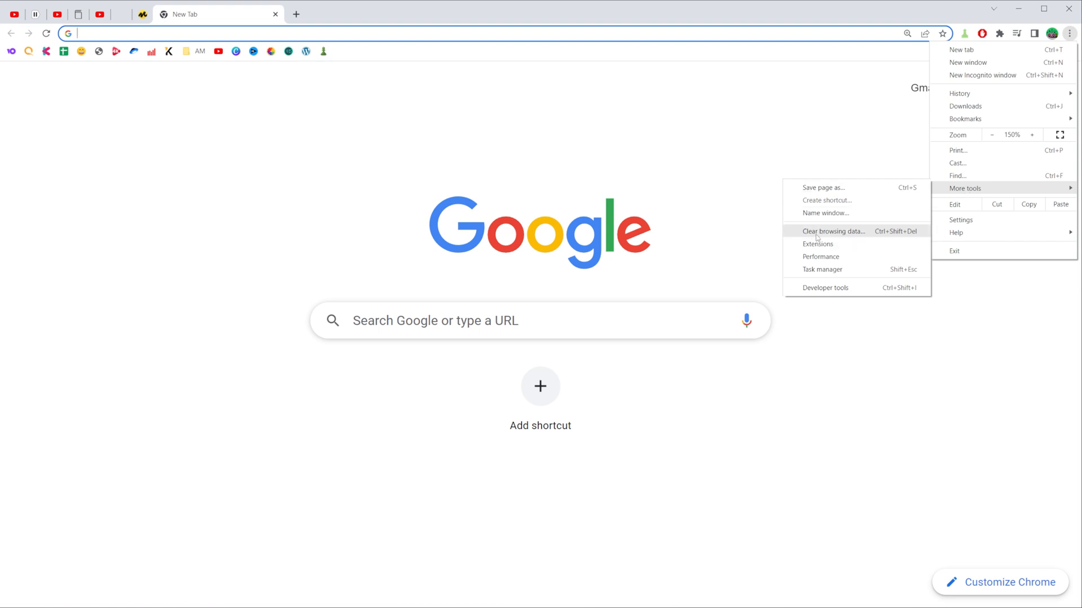
# - Bring up the Clear browsing data dialog and keep its time range at Last hour
pyautogui.click(833, 231)
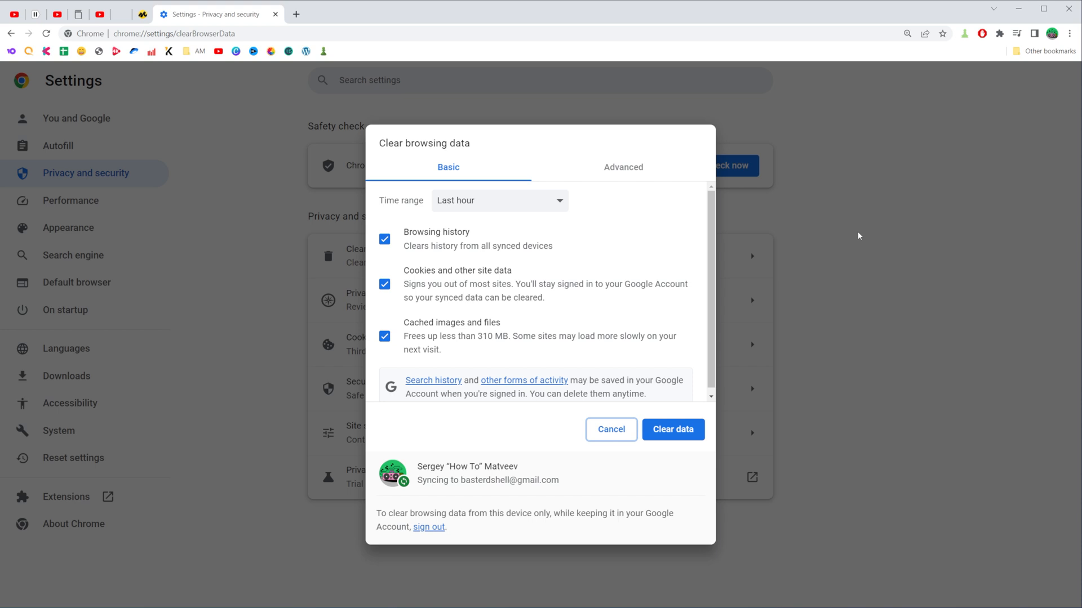
pyautogui.moveTo(439, 216)
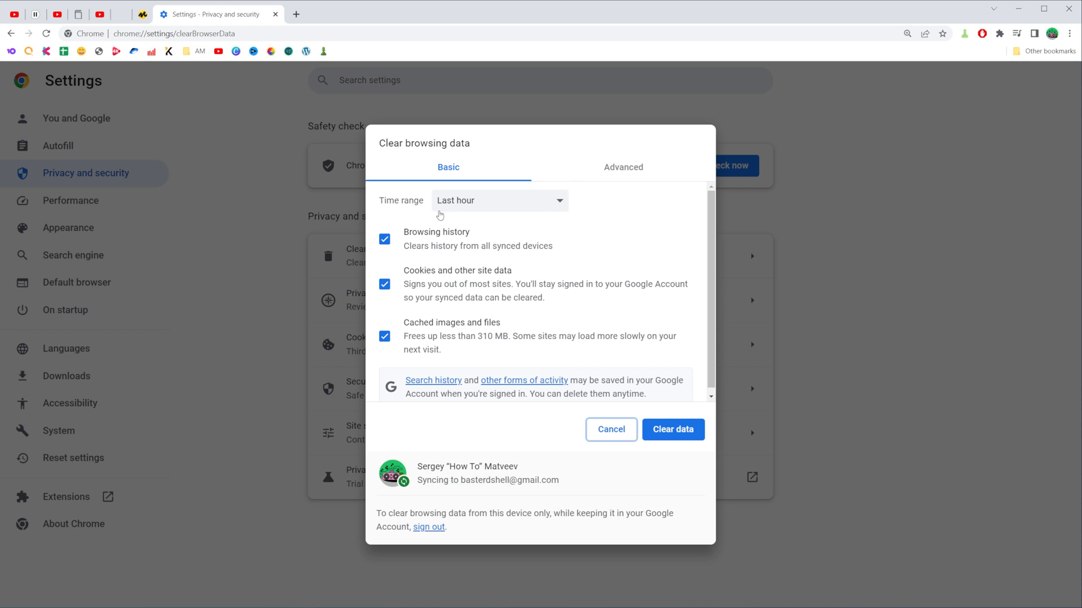
pyautogui.click(500, 200)
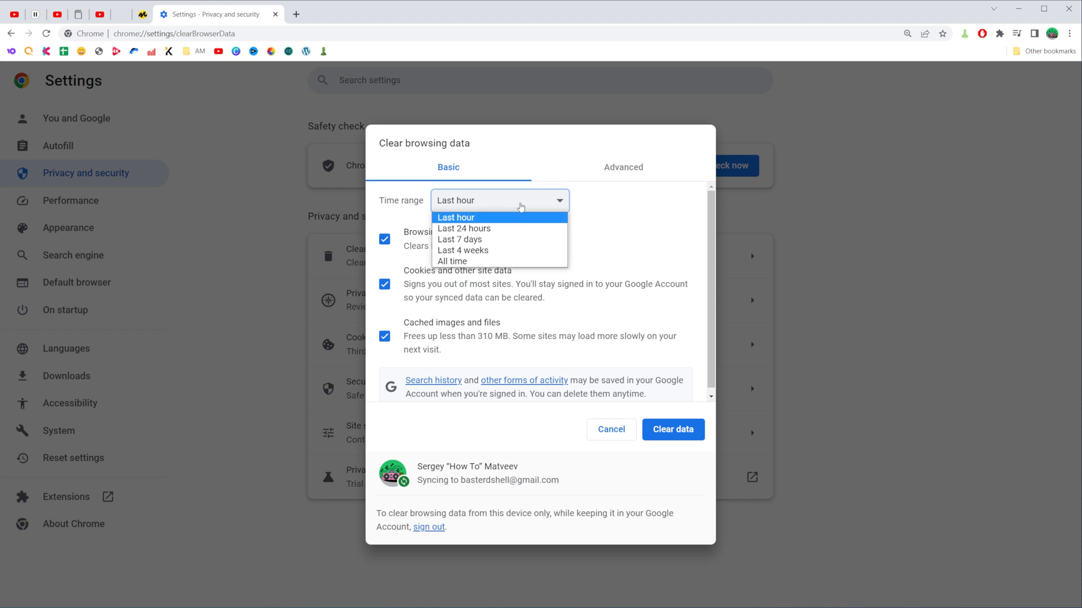
pyautogui.moveTo(463, 229)
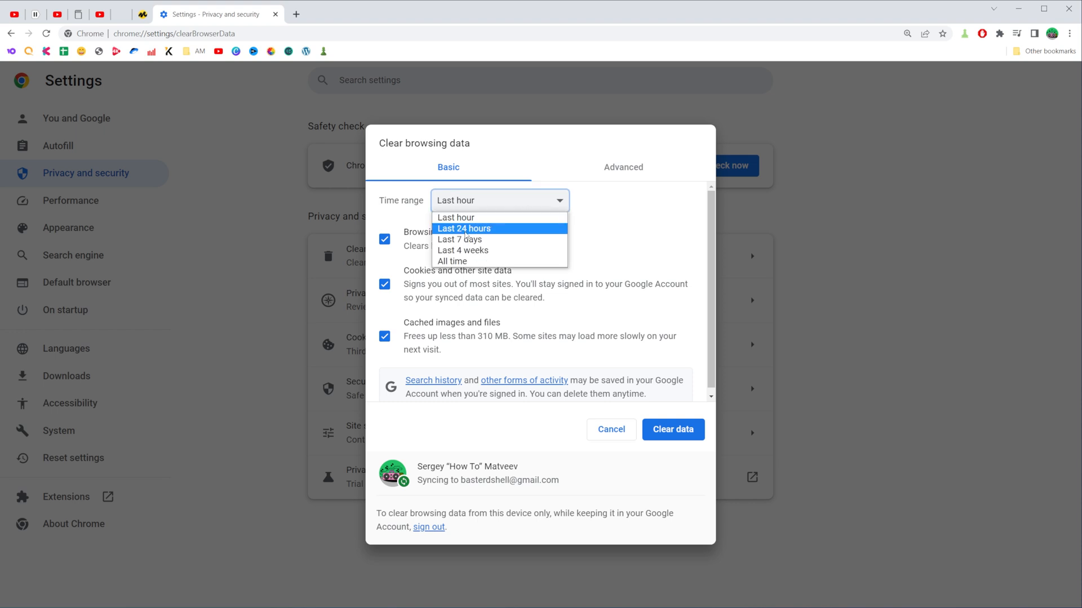
pyautogui.moveTo(460, 239)
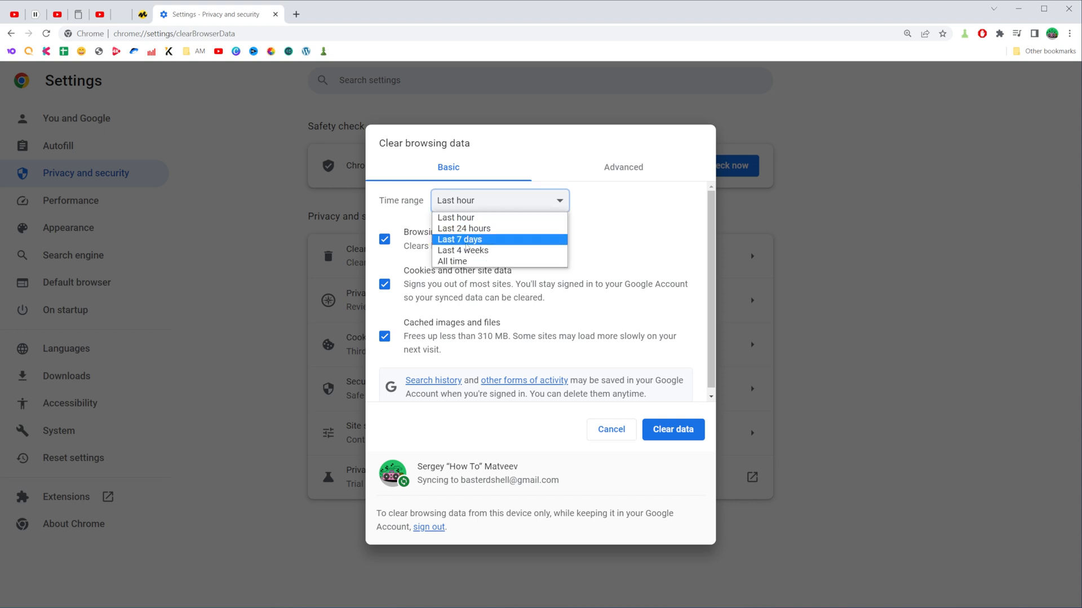
pyautogui.moveTo(462, 250)
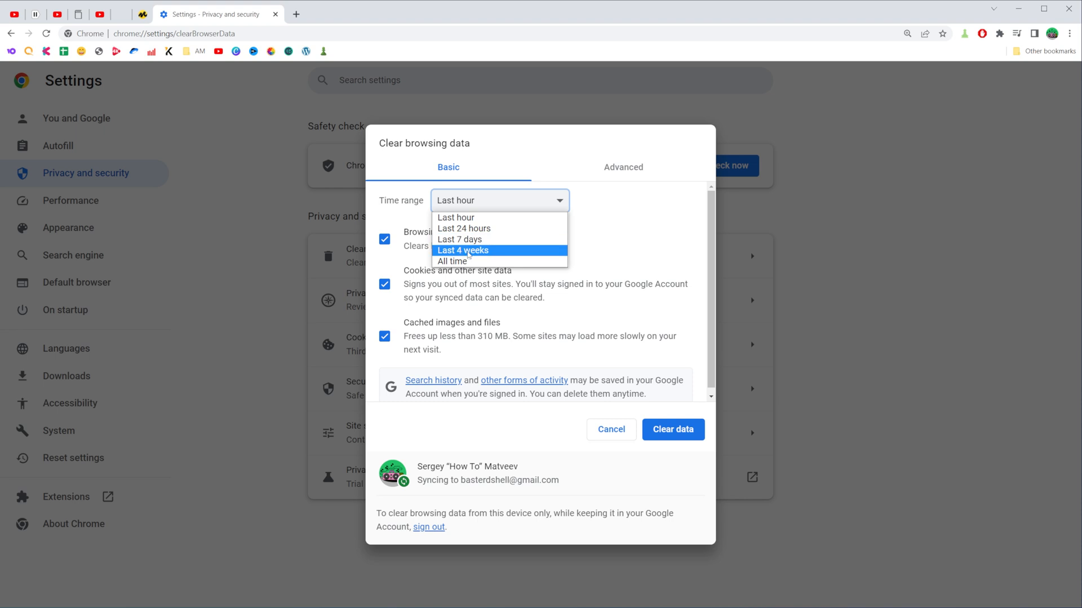
pyautogui.moveTo(456, 217)
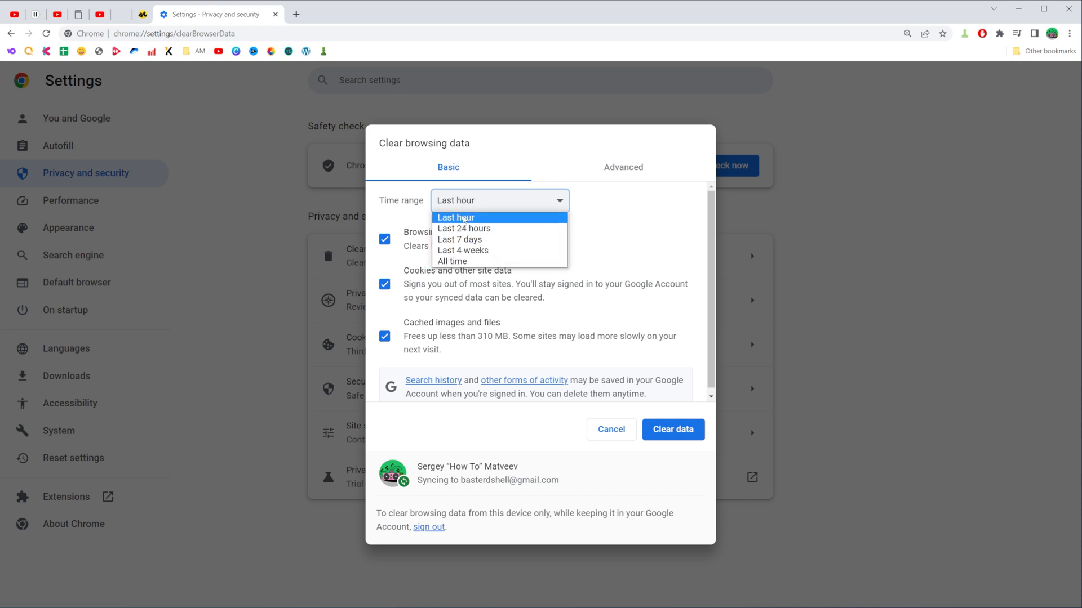
pyautogui.click(455, 218)
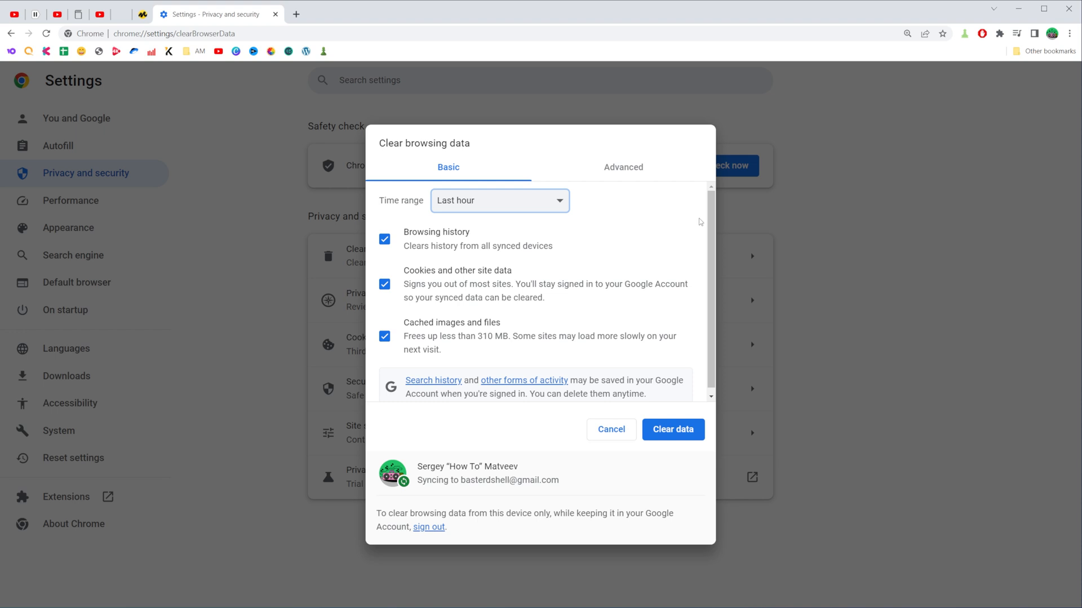
pyautogui.moveTo(433, 246)
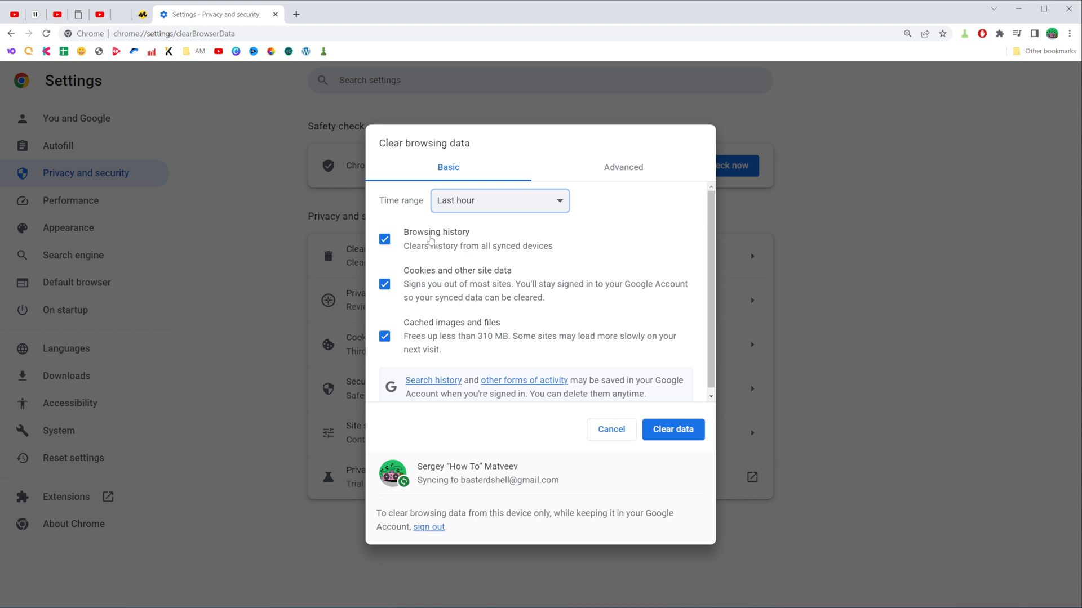
# - Uncheck Browsing history, keep cookies and cached images selected, and clear the data
pyautogui.click(385, 239)
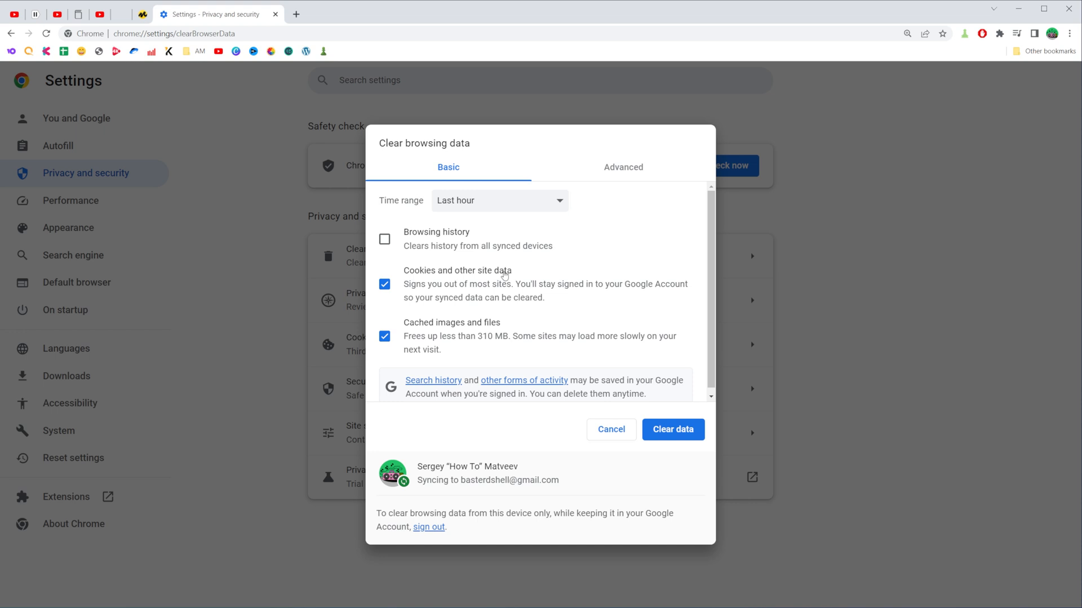
pyautogui.moveTo(415, 329)
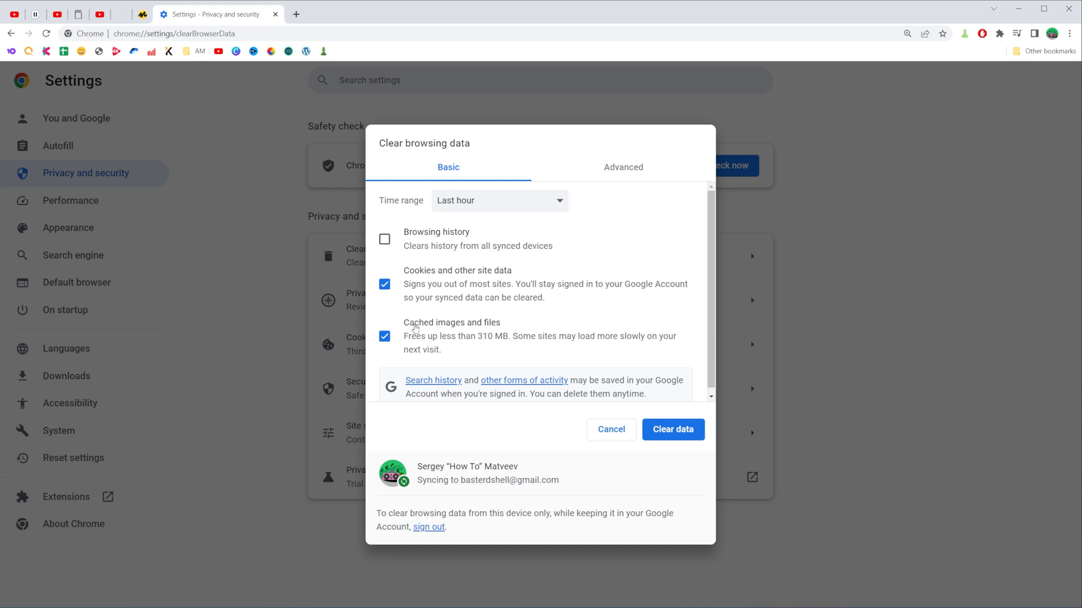
pyautogui.moveTo(556, 281)
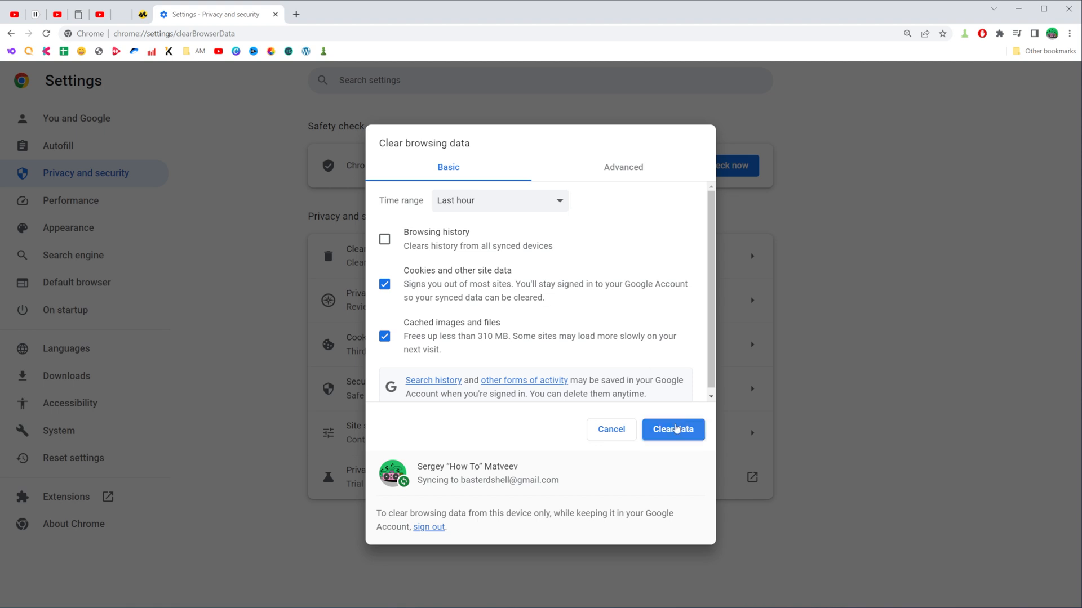
pyautogui.click(671, 429)
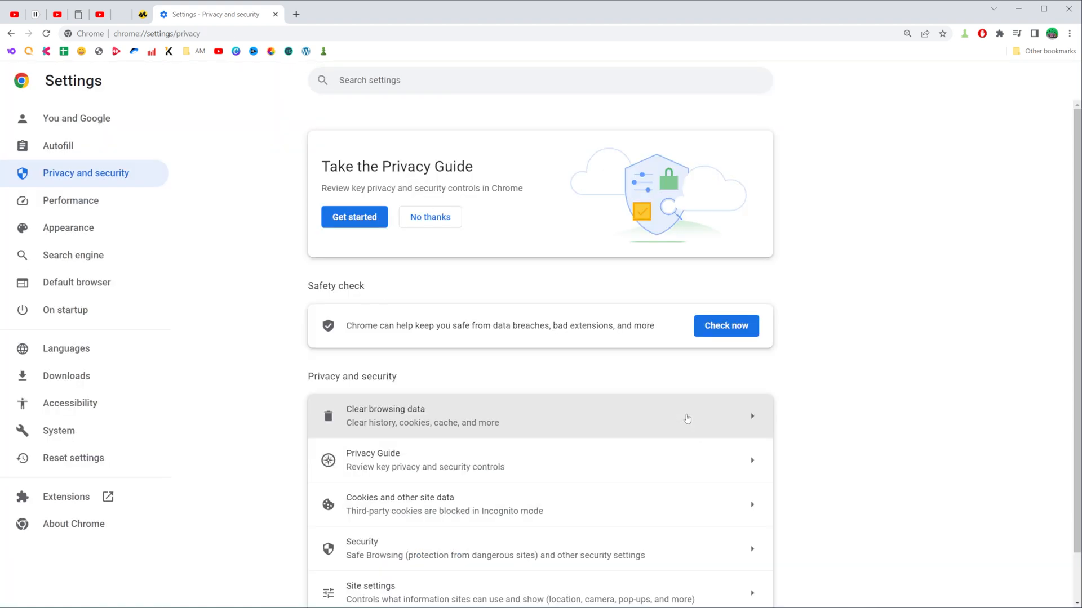